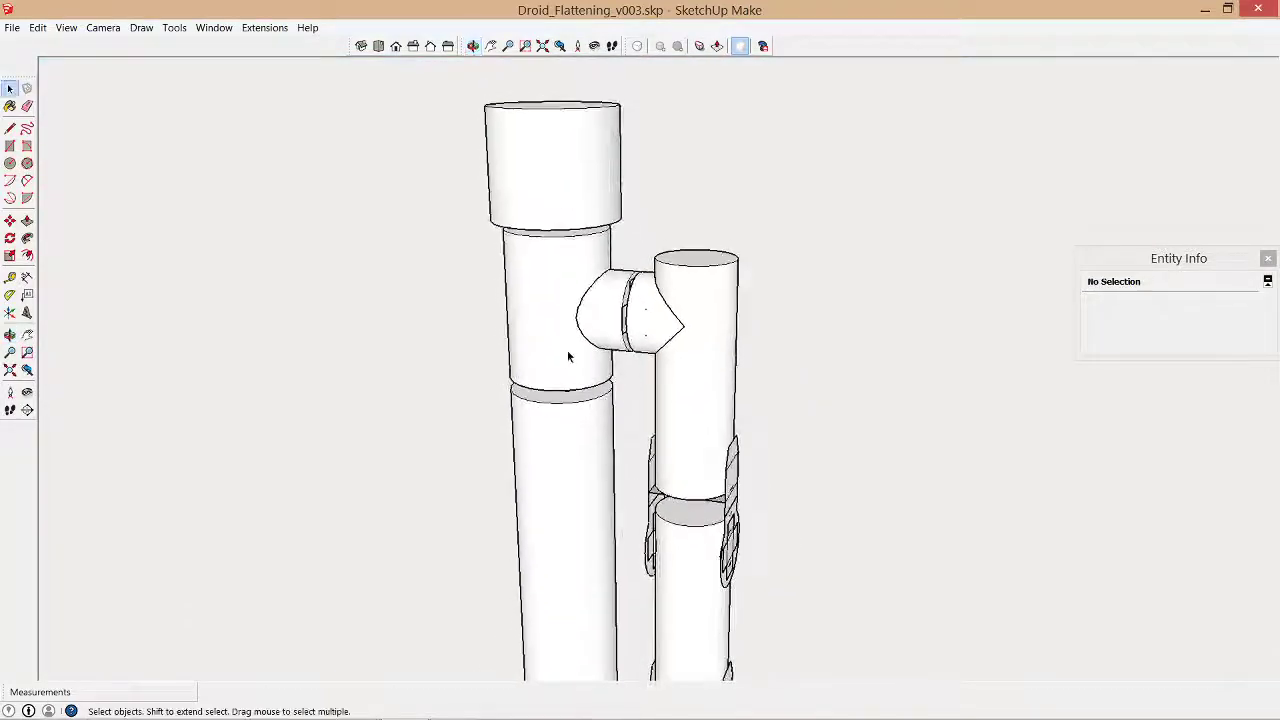
- Select the droid group and adjust the camera view via the menu bar
click(568, 356)
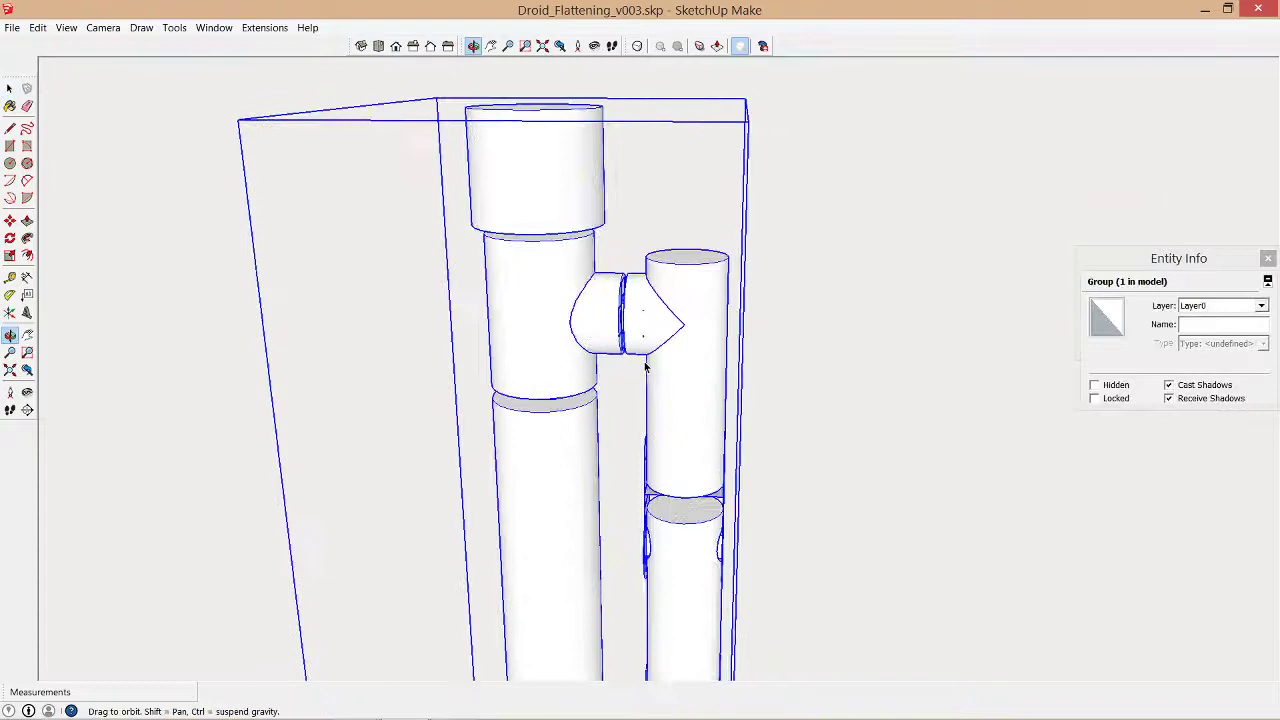
click(104, 28)
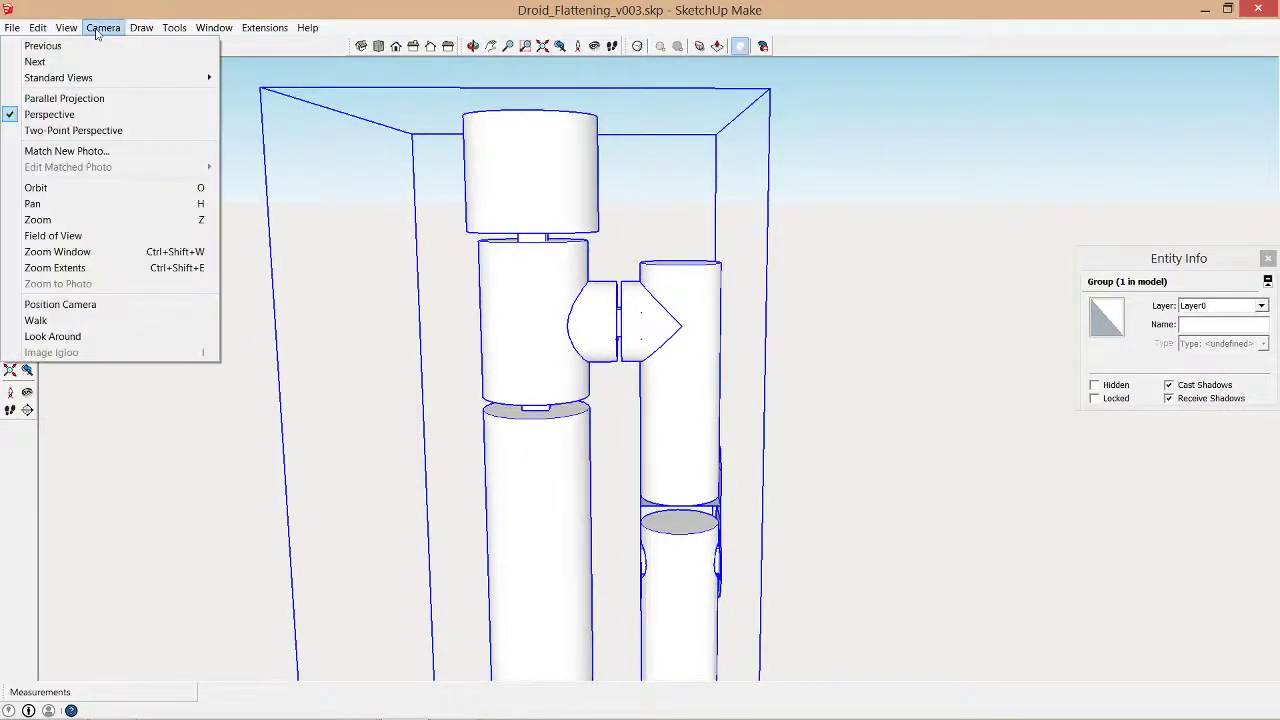
click(72, 28)
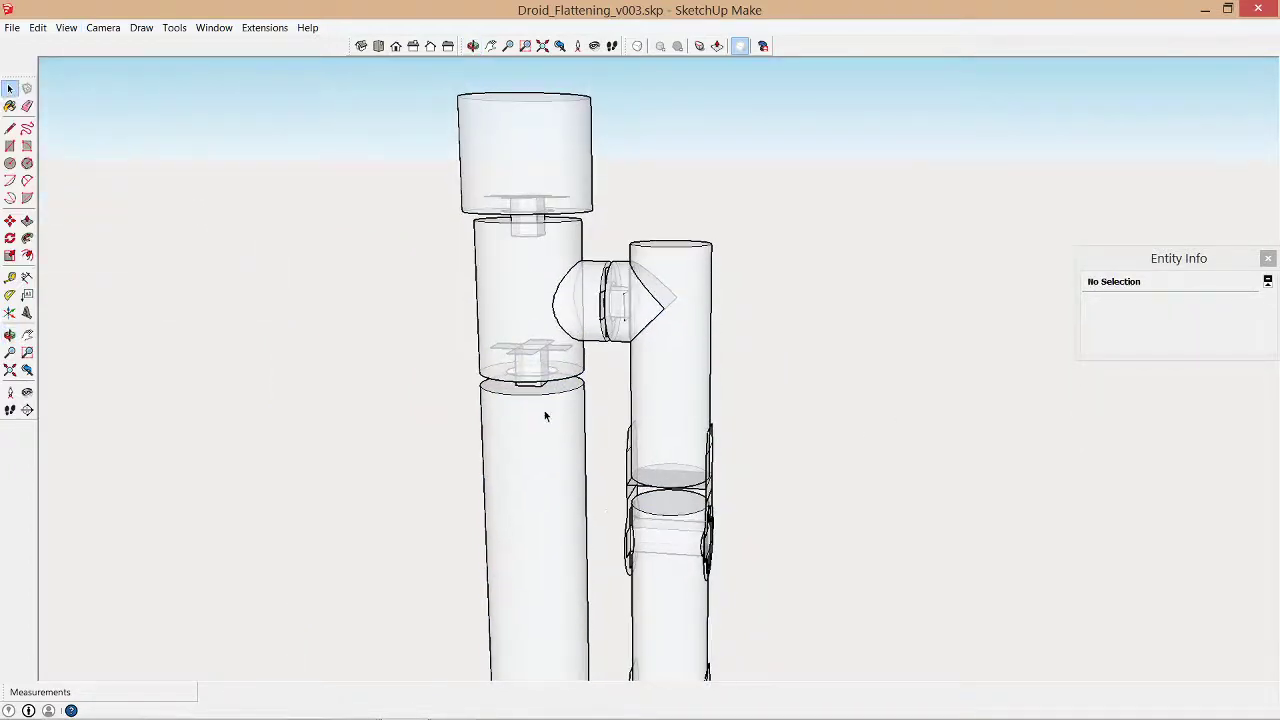
click(468, 48)
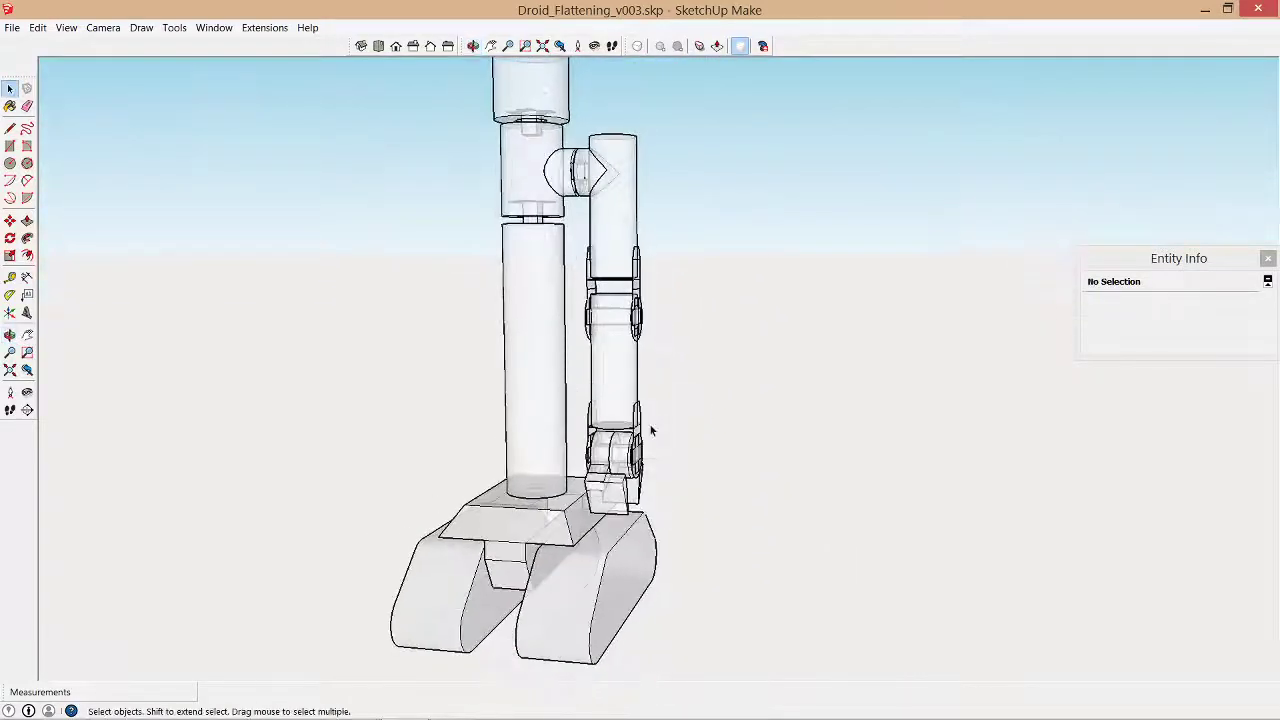
click(14, 28)
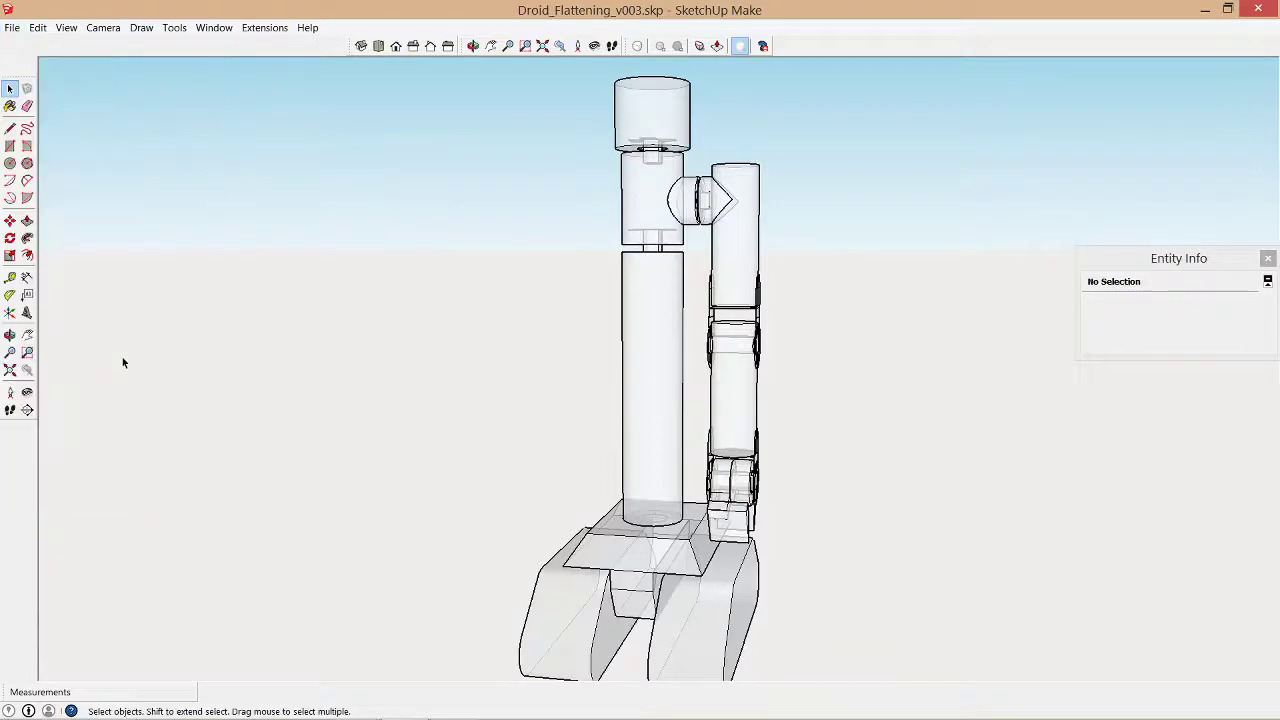
- Load the recent Droid_Flattening_v002.skp file and orbit around the flattened pieces
click(12, 28)
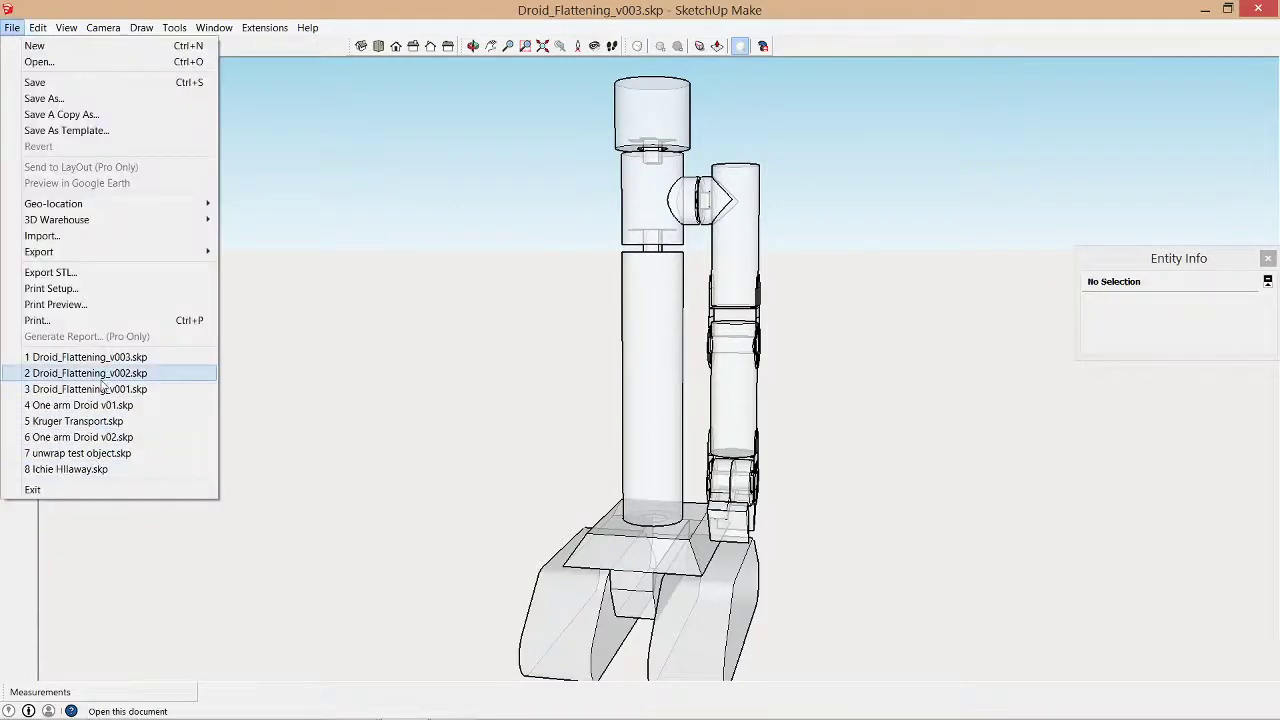
click(88, 372)
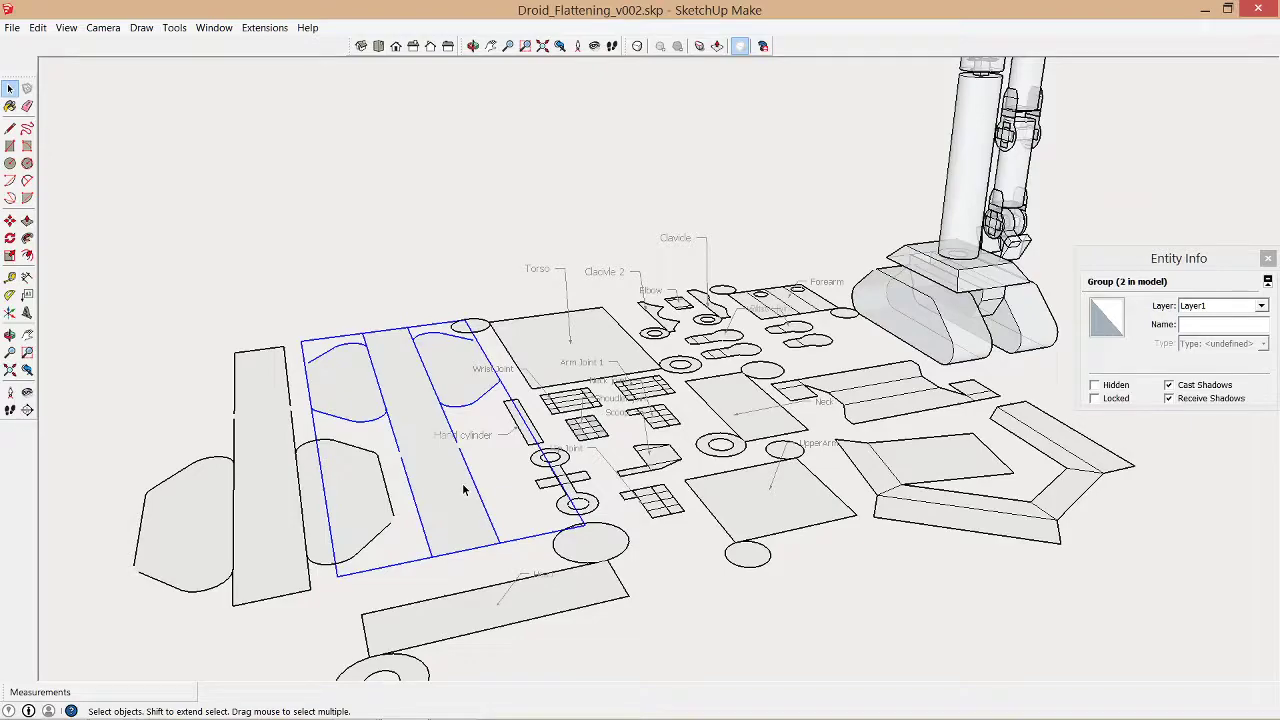
mouse_move(436, 466)
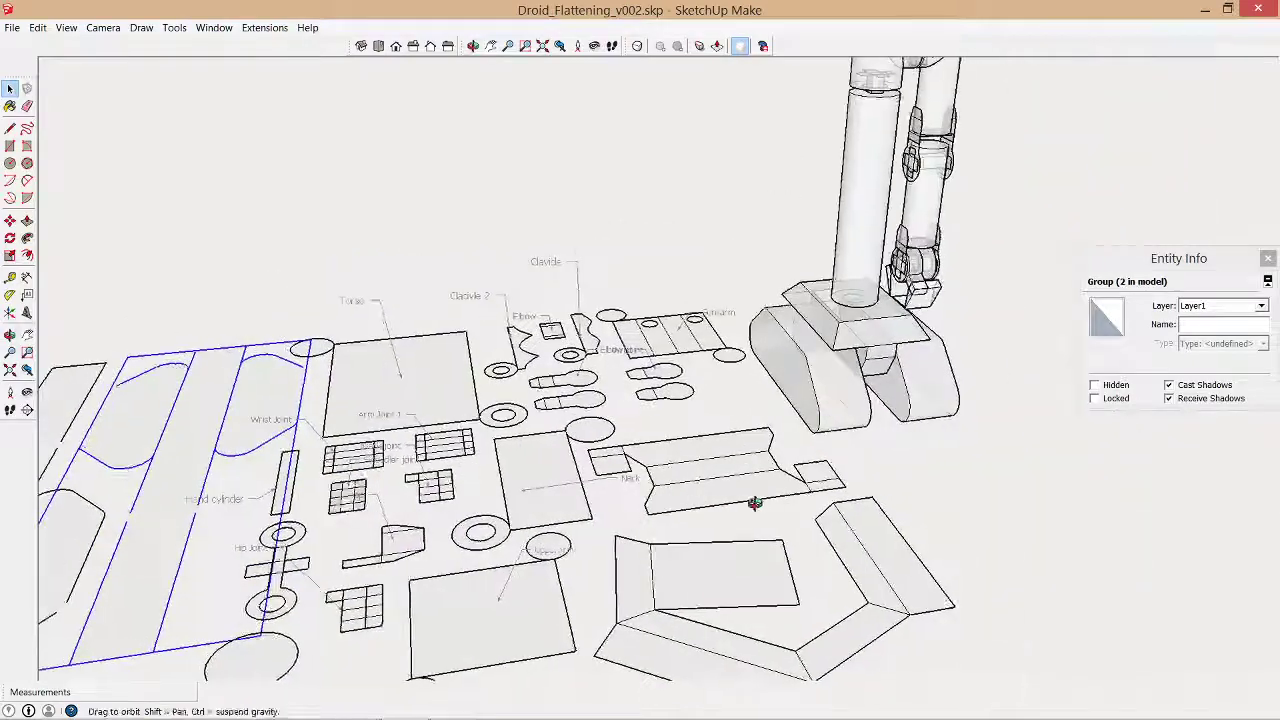
drag(756, 504, 750, 458)
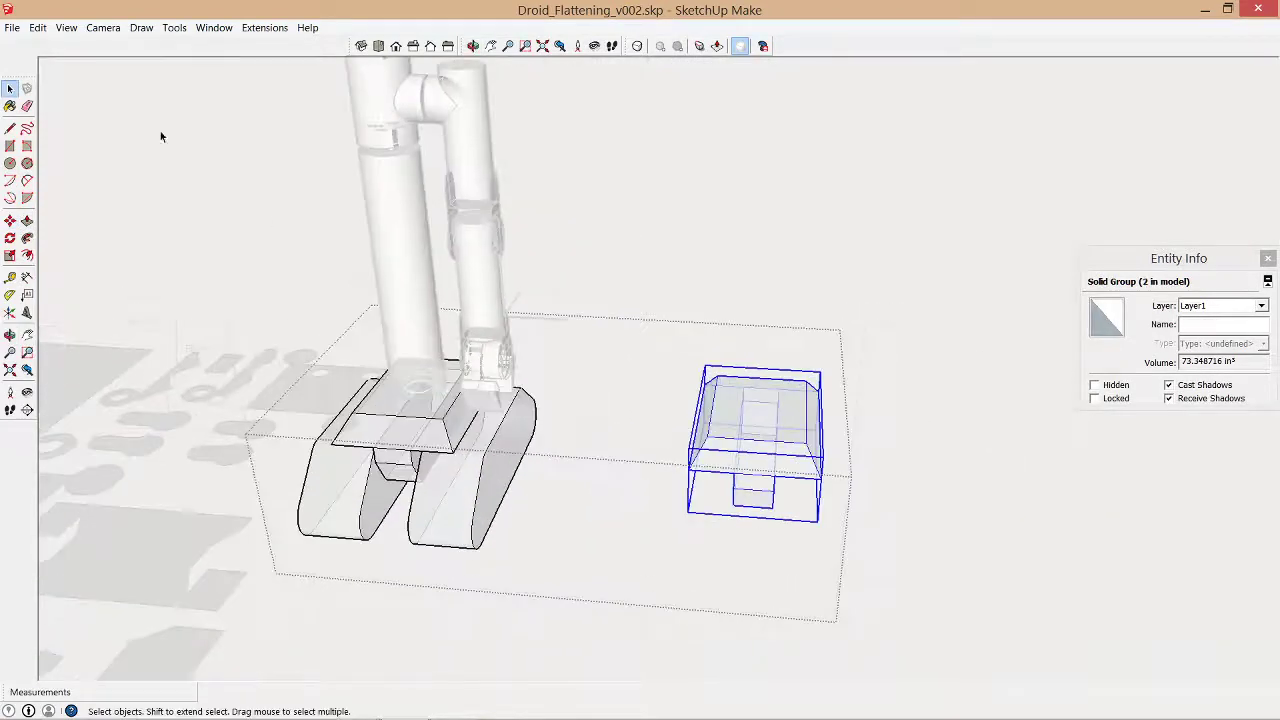
- Enter the solid group of the T-shaped part for editing and reach the Tools menu
click(40, 28)
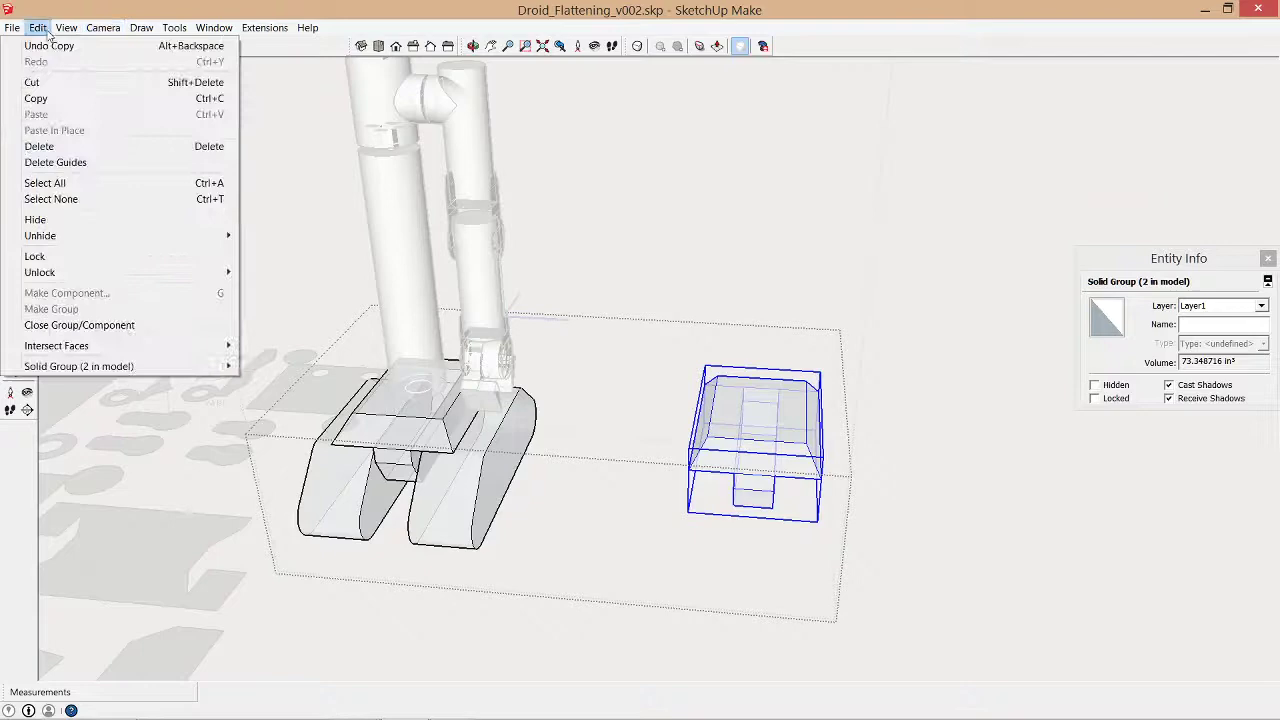
click(552, 440)
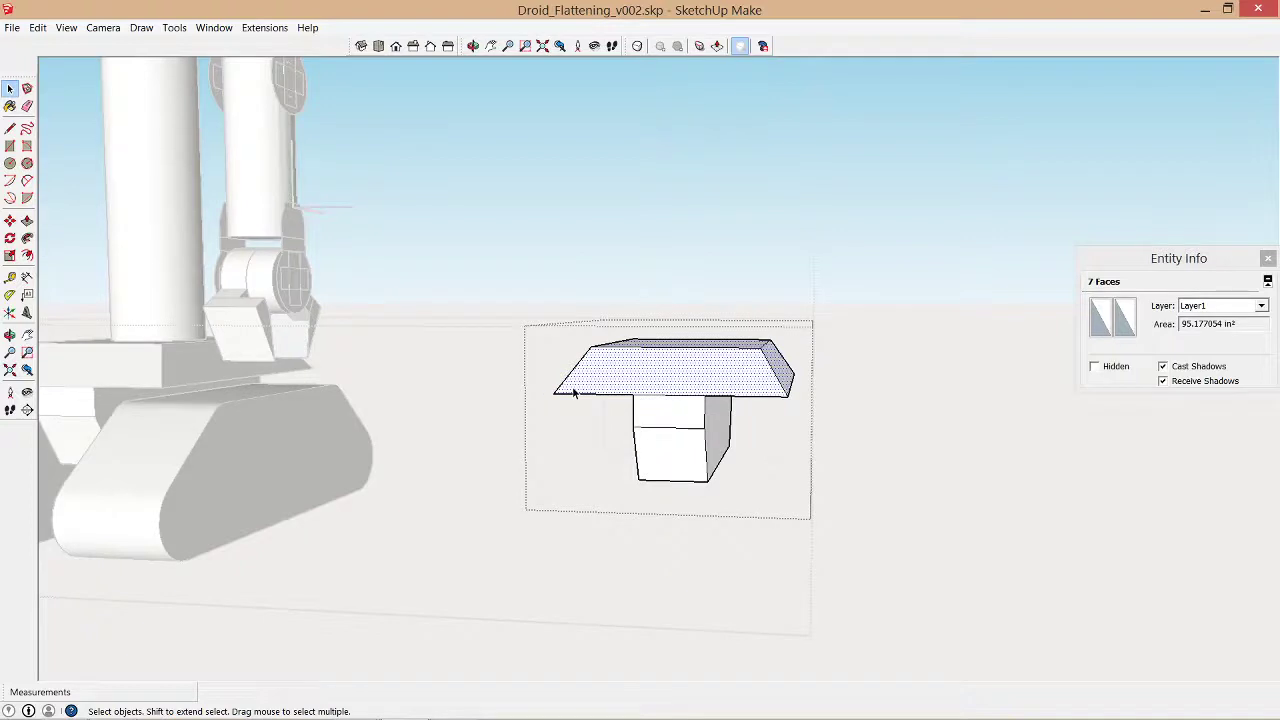
mouse_move(290, 128)
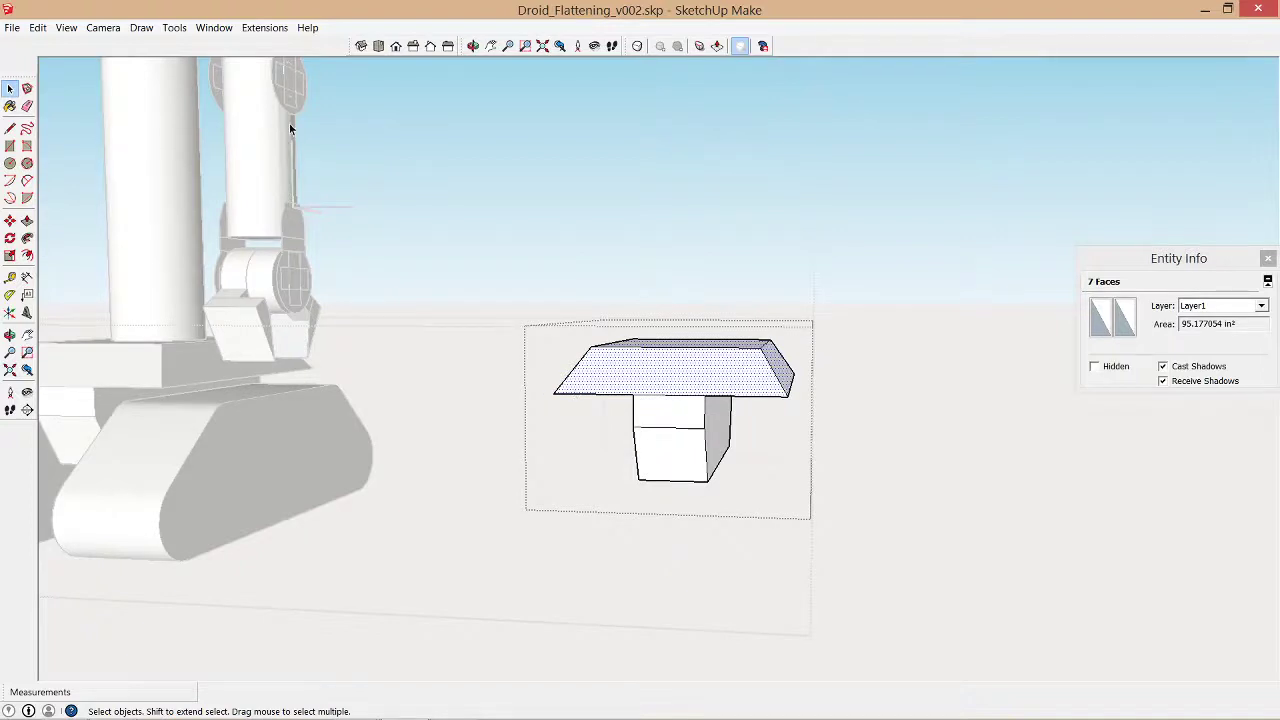
click(136, 28)
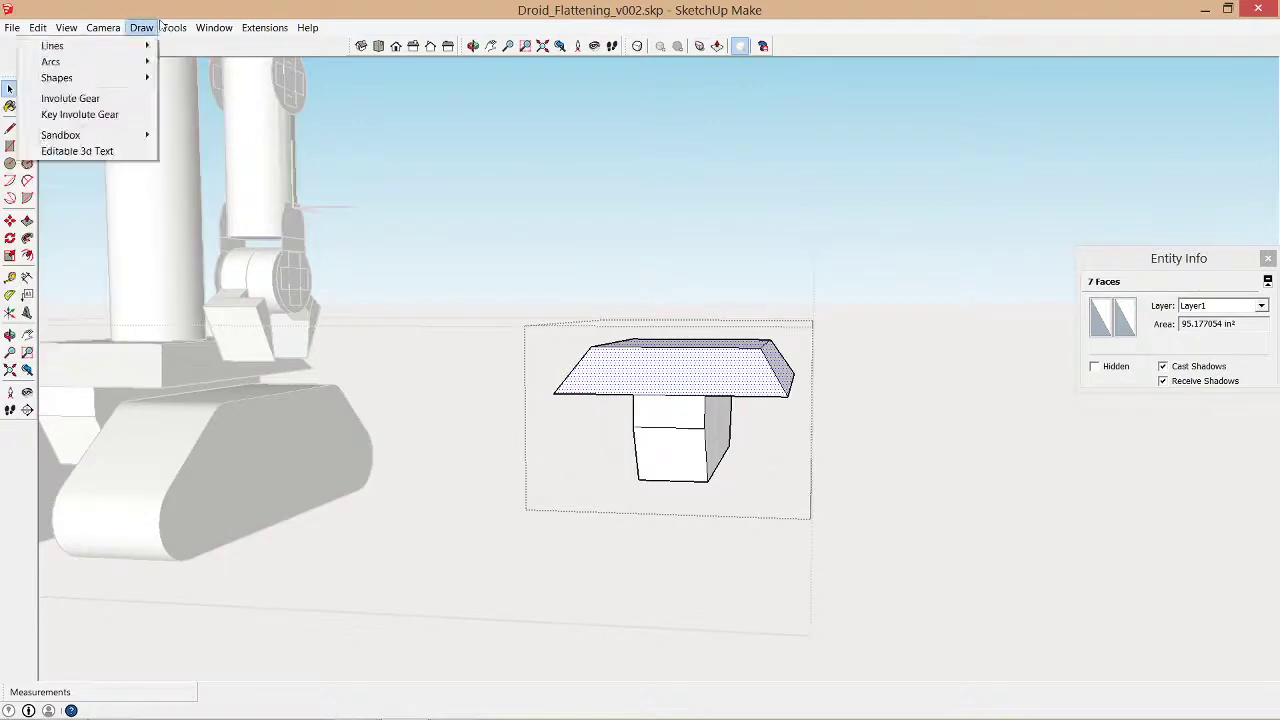
click(172, 28)
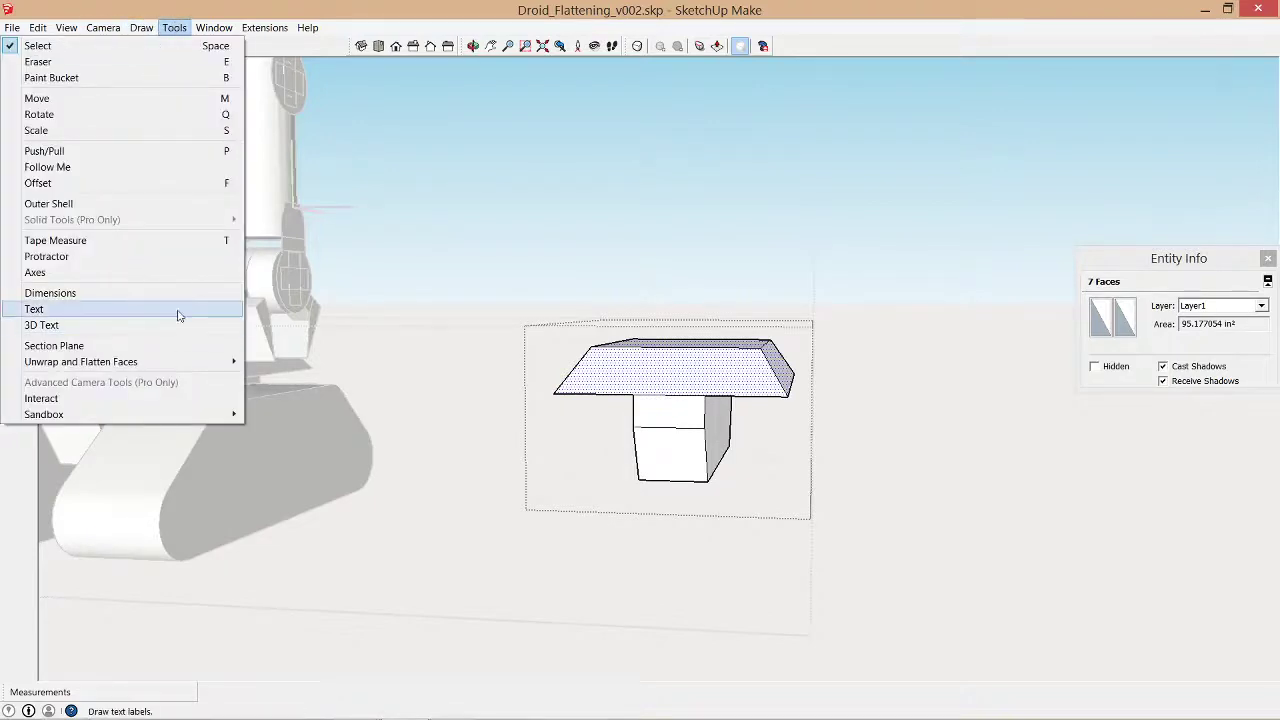
mouse_move(80, 360)
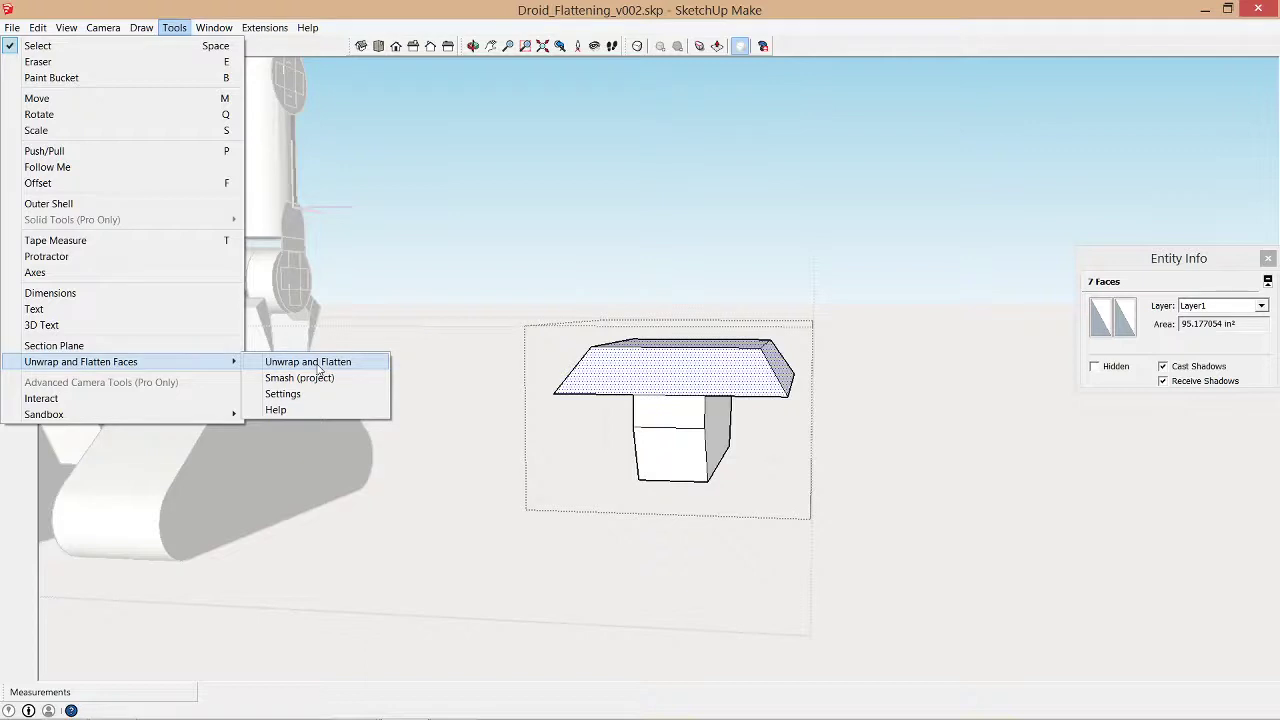
- Unwrap and flatten the selected faces, accepting the non-coplanar faces warning
click(308, 360)
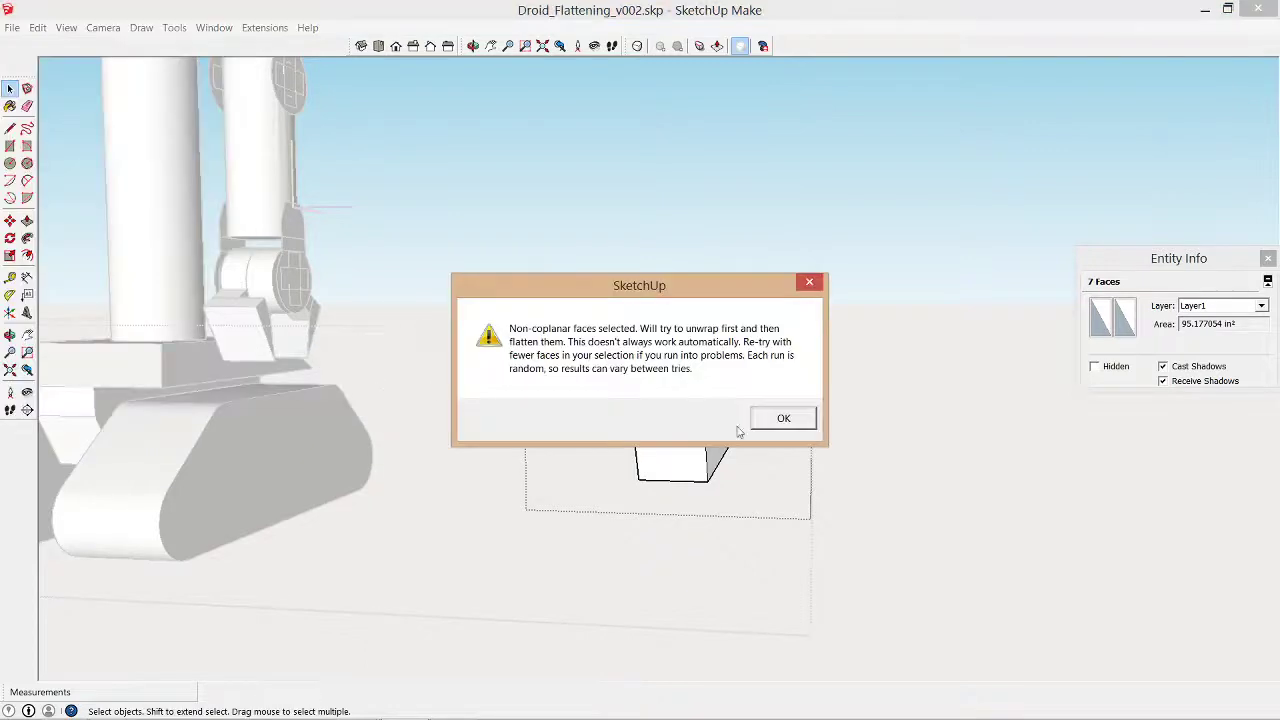
click(782, 418)
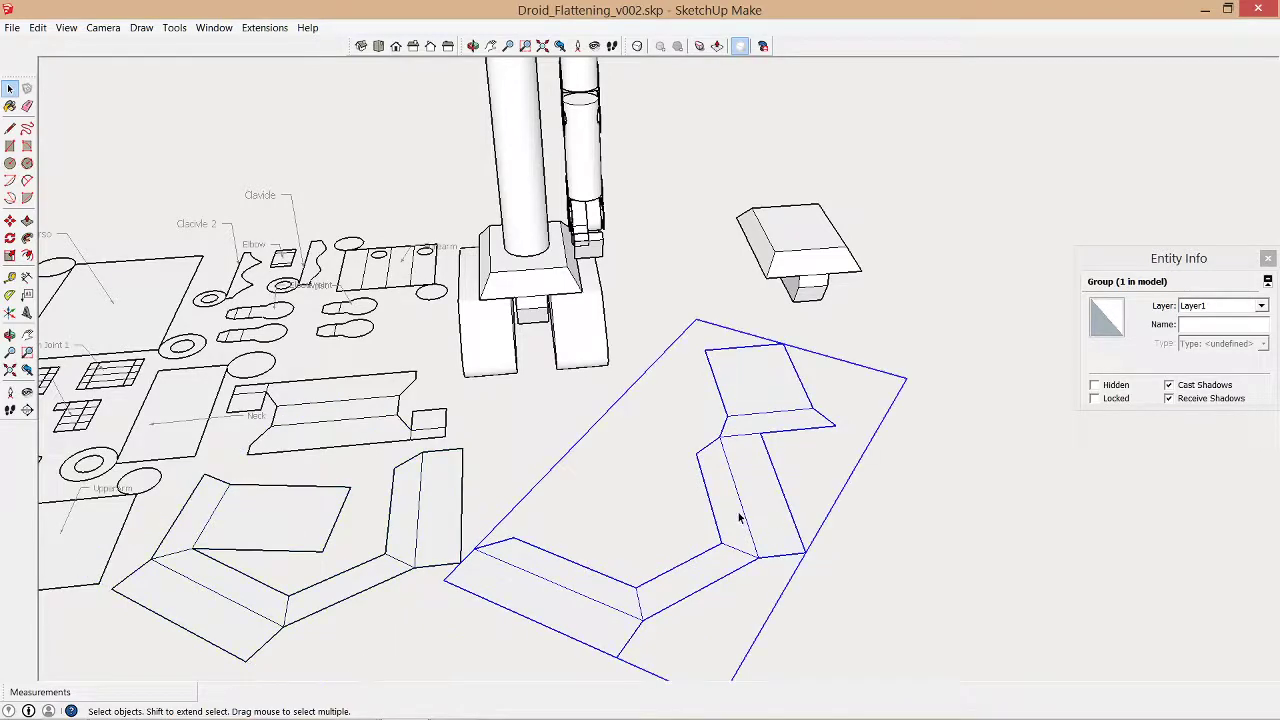
mouse_move(758, 456)
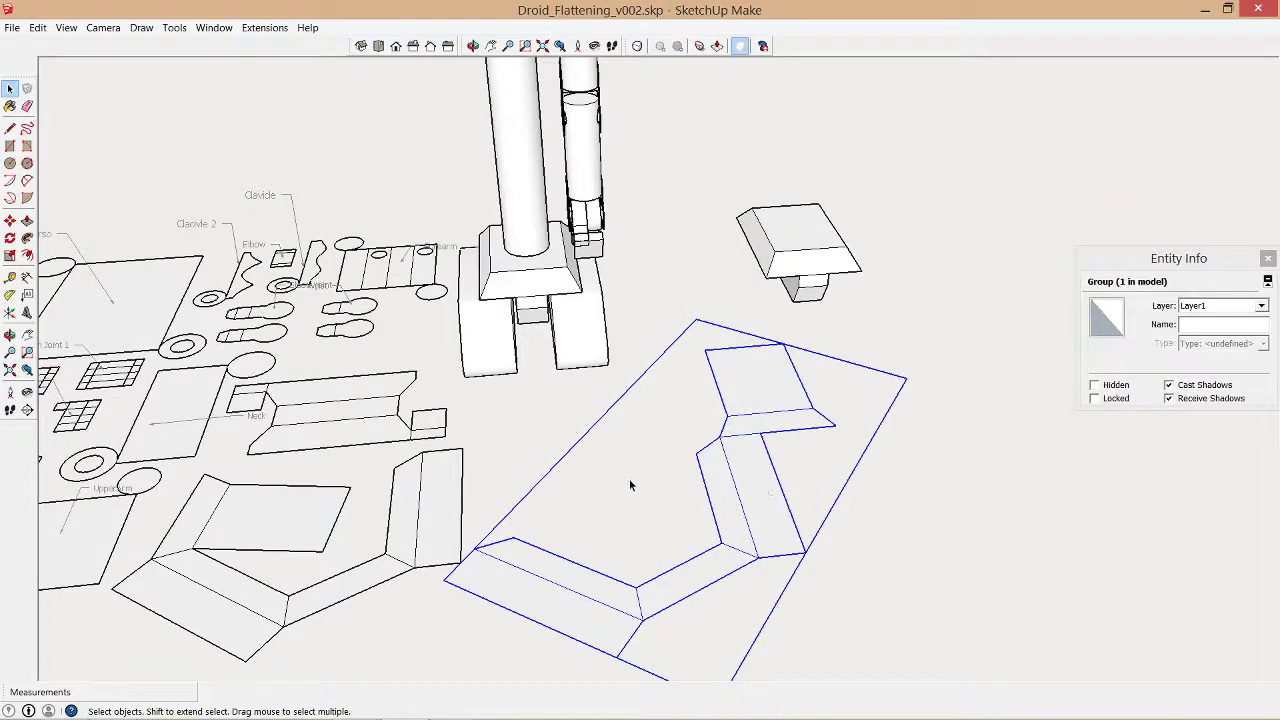
mouse_move(424, 402)
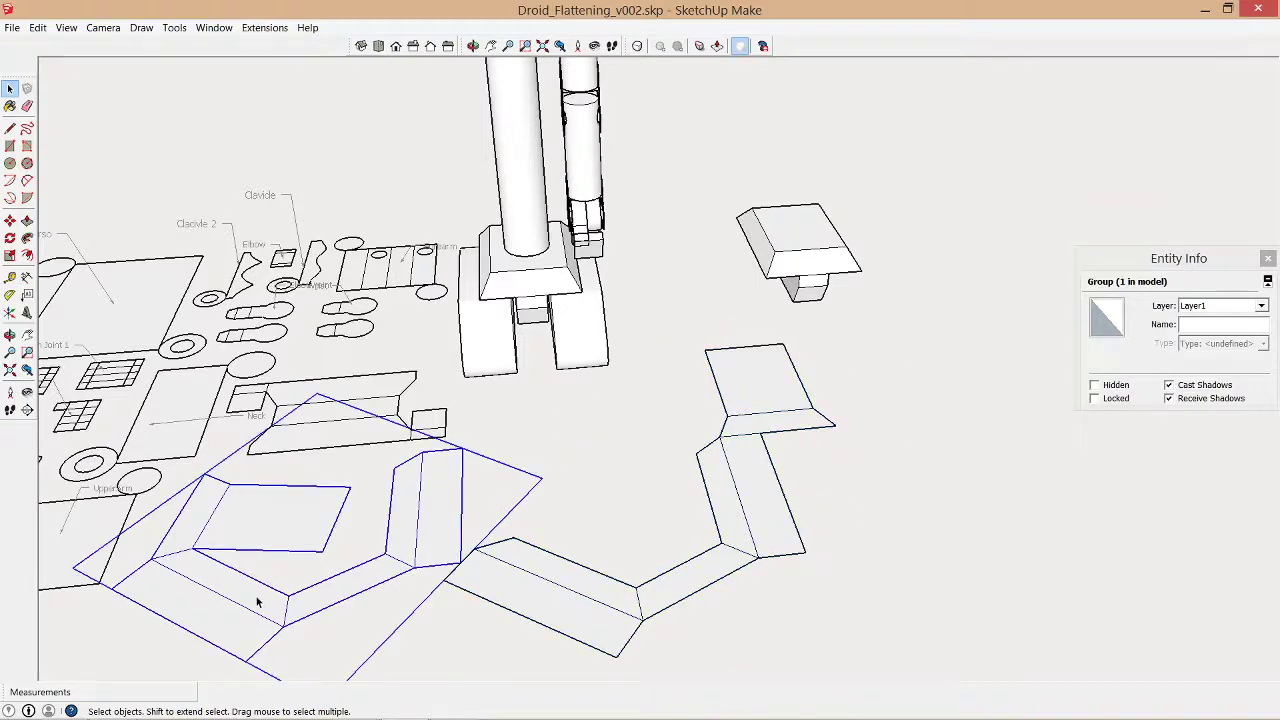
mouse_move(392, 532)
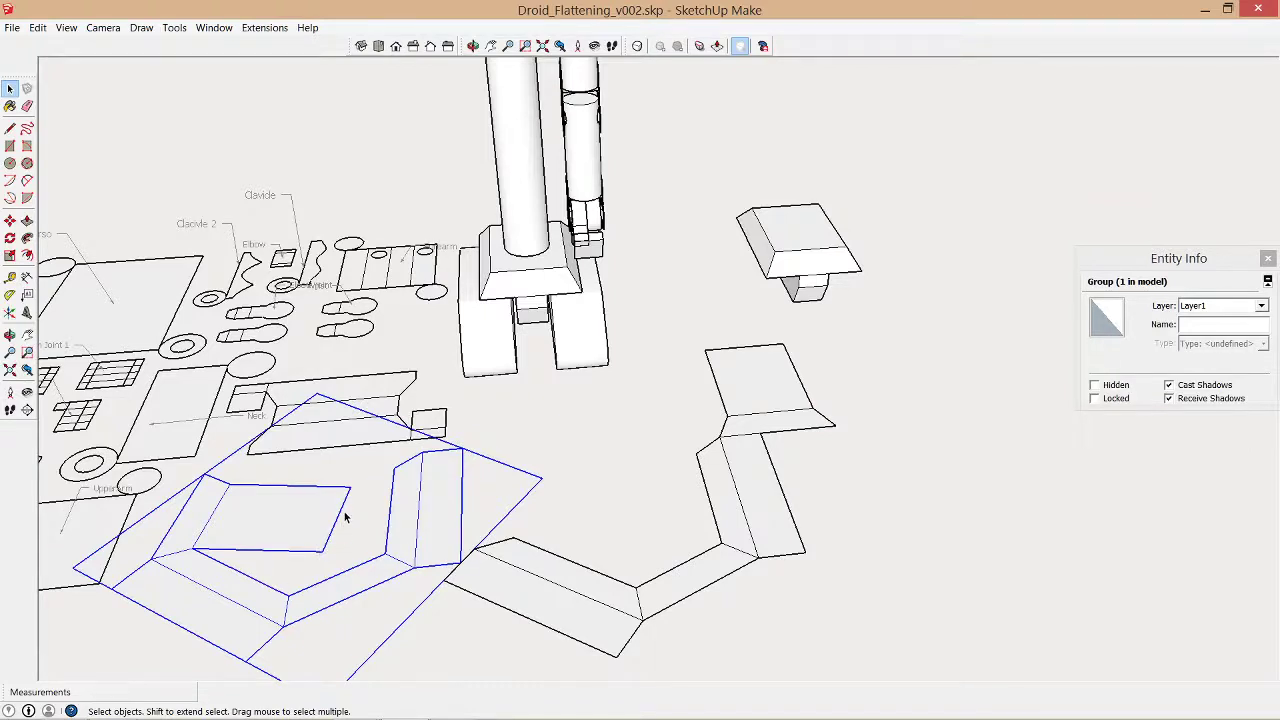
mouse_move(348, 528)
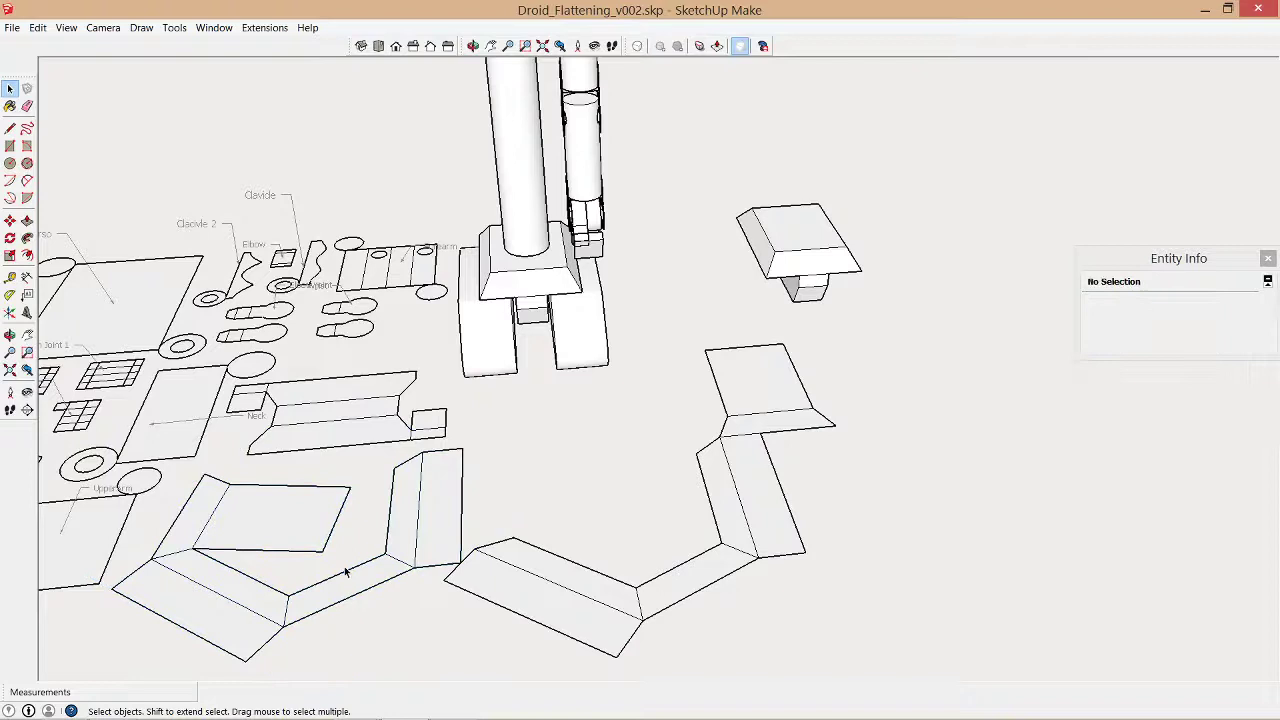
mouse_move(632, 452)
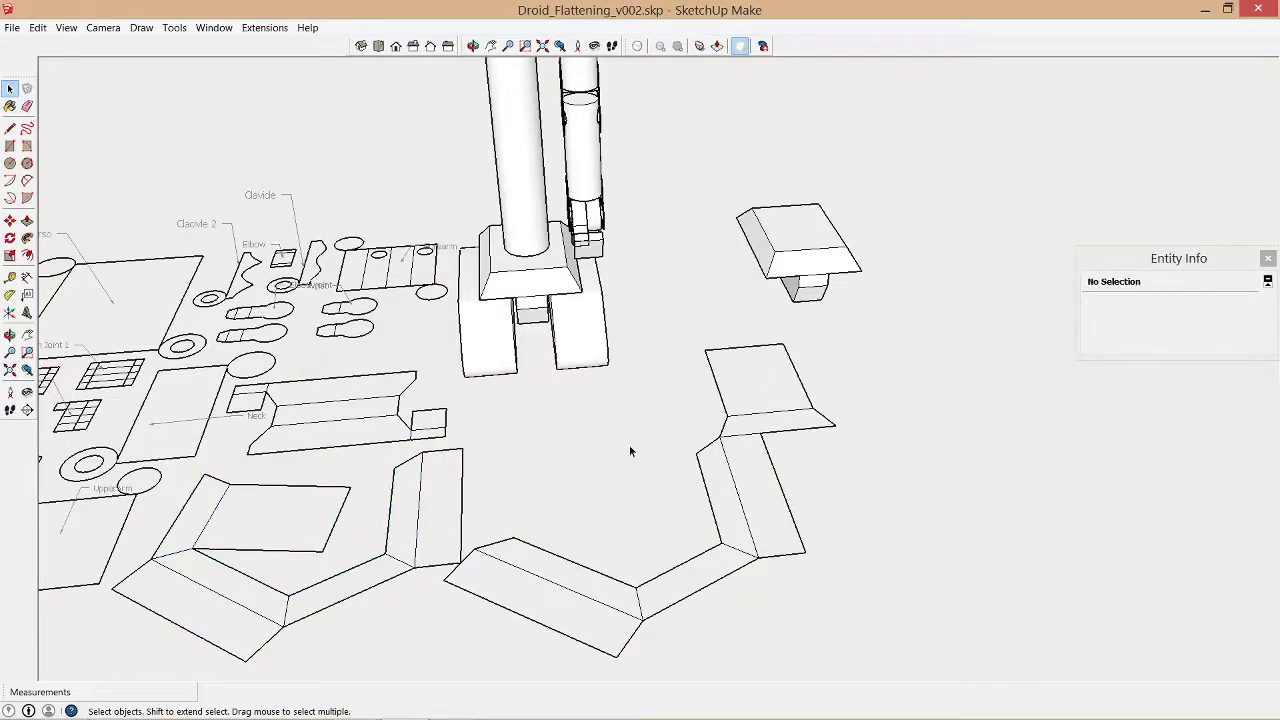
click(718, 478)
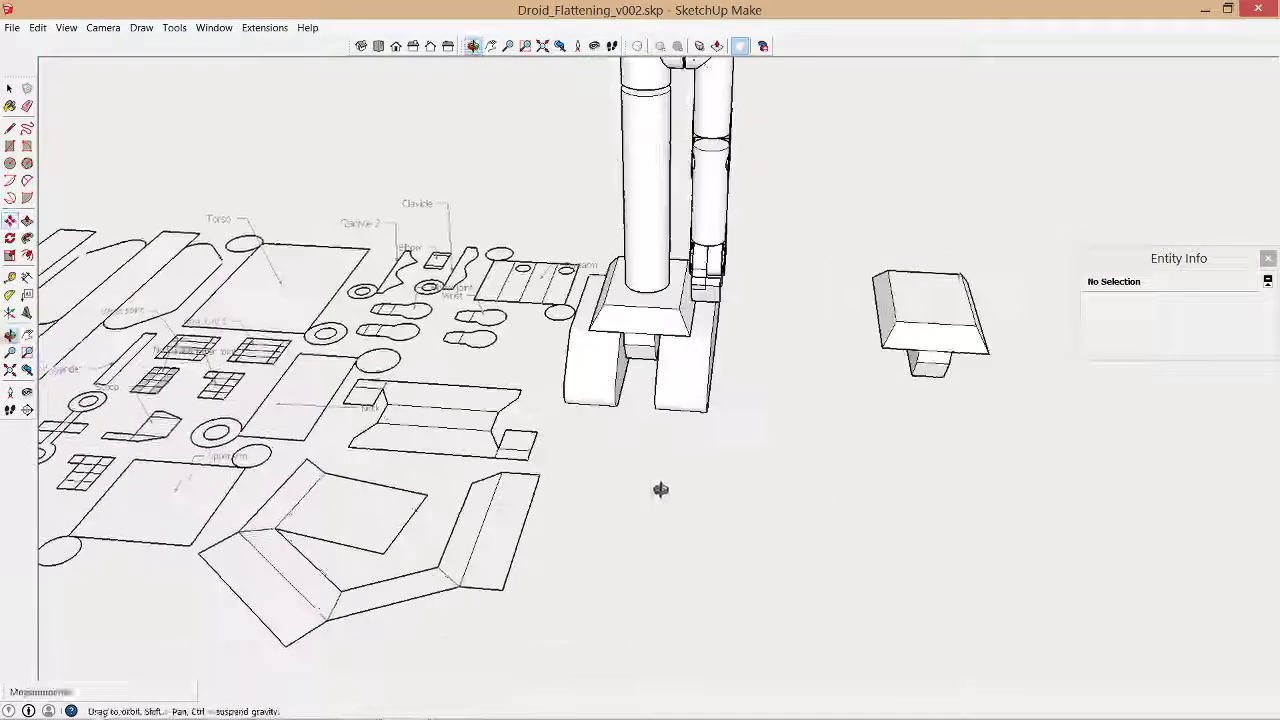
click(138, 28)
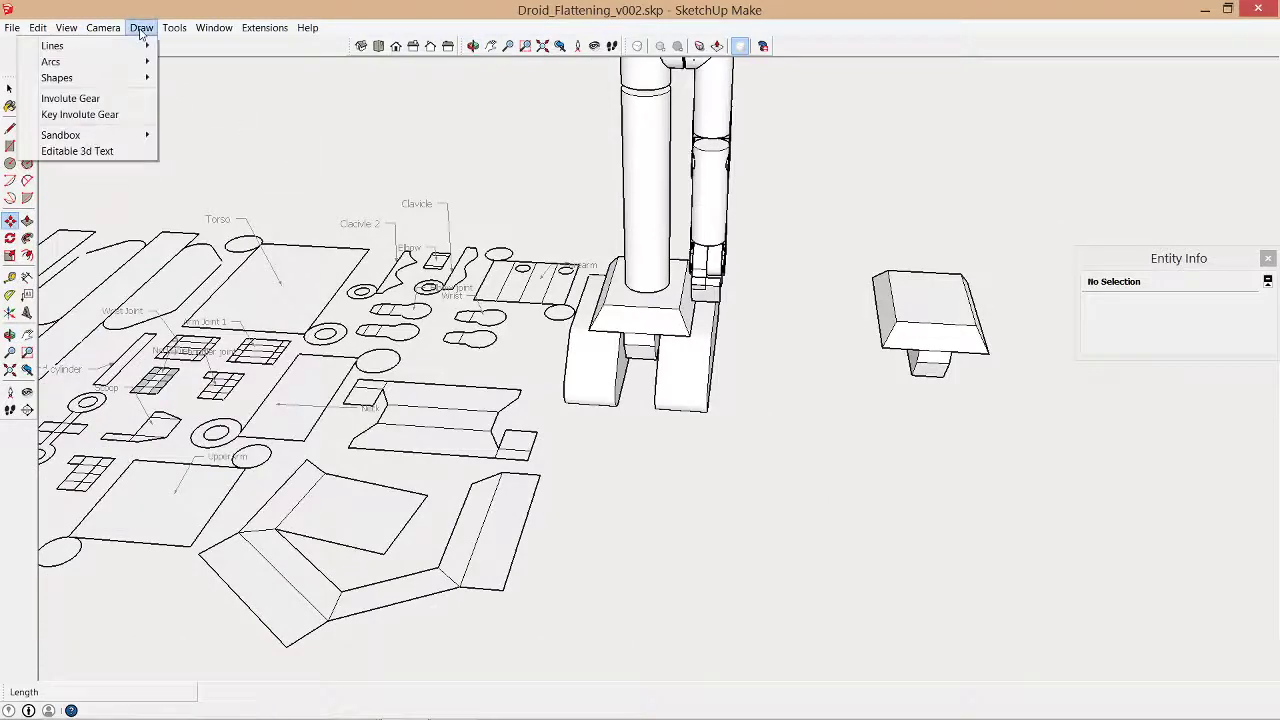
click(174, 28)
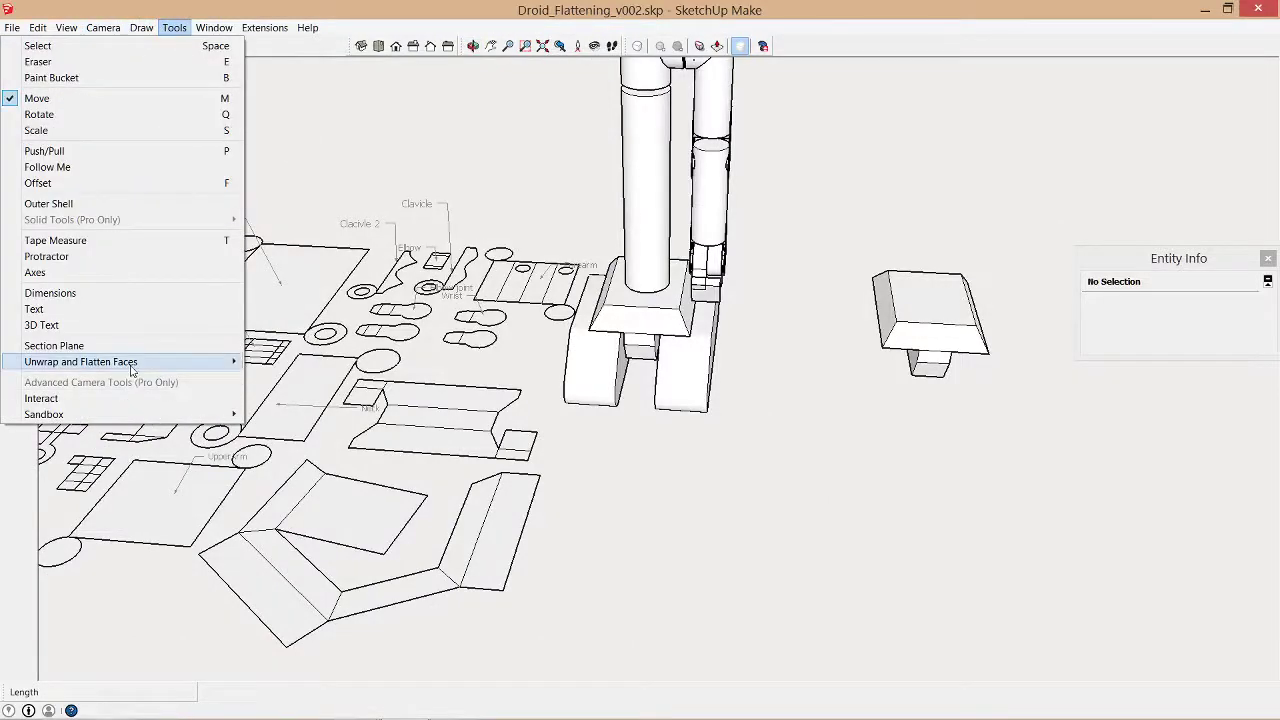
mouse_move(130, 360)
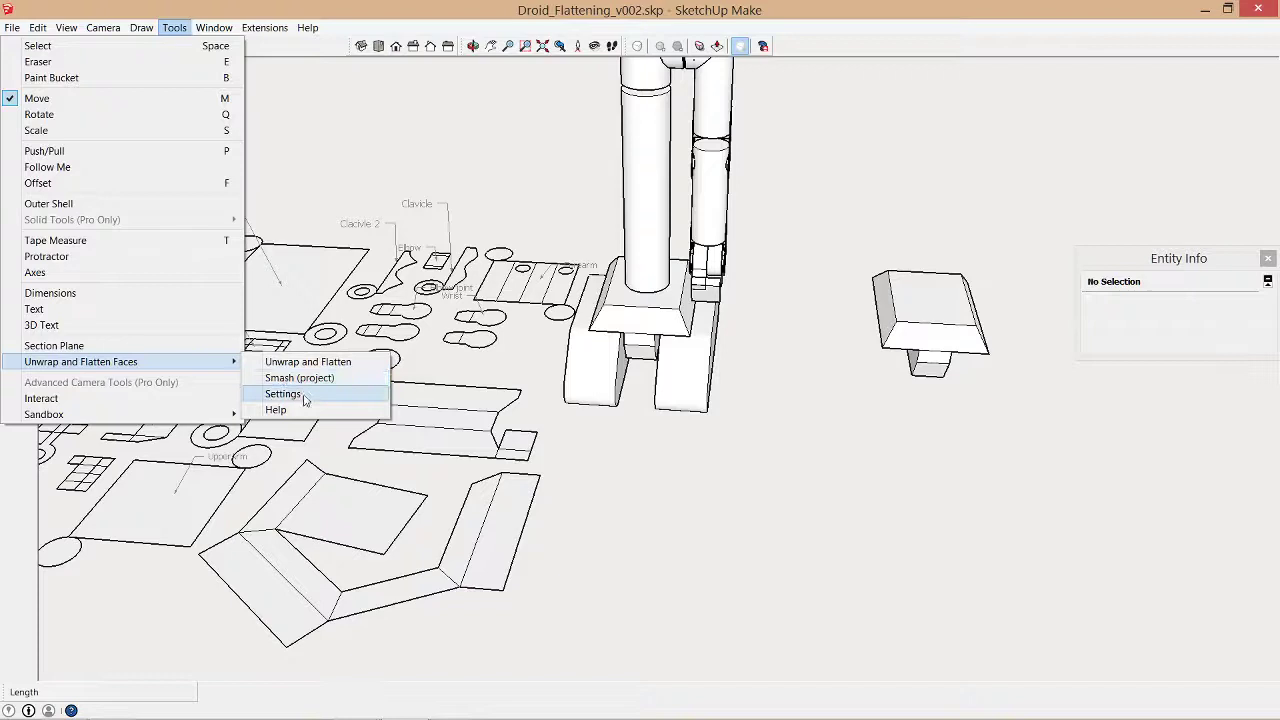
click(284, 392)
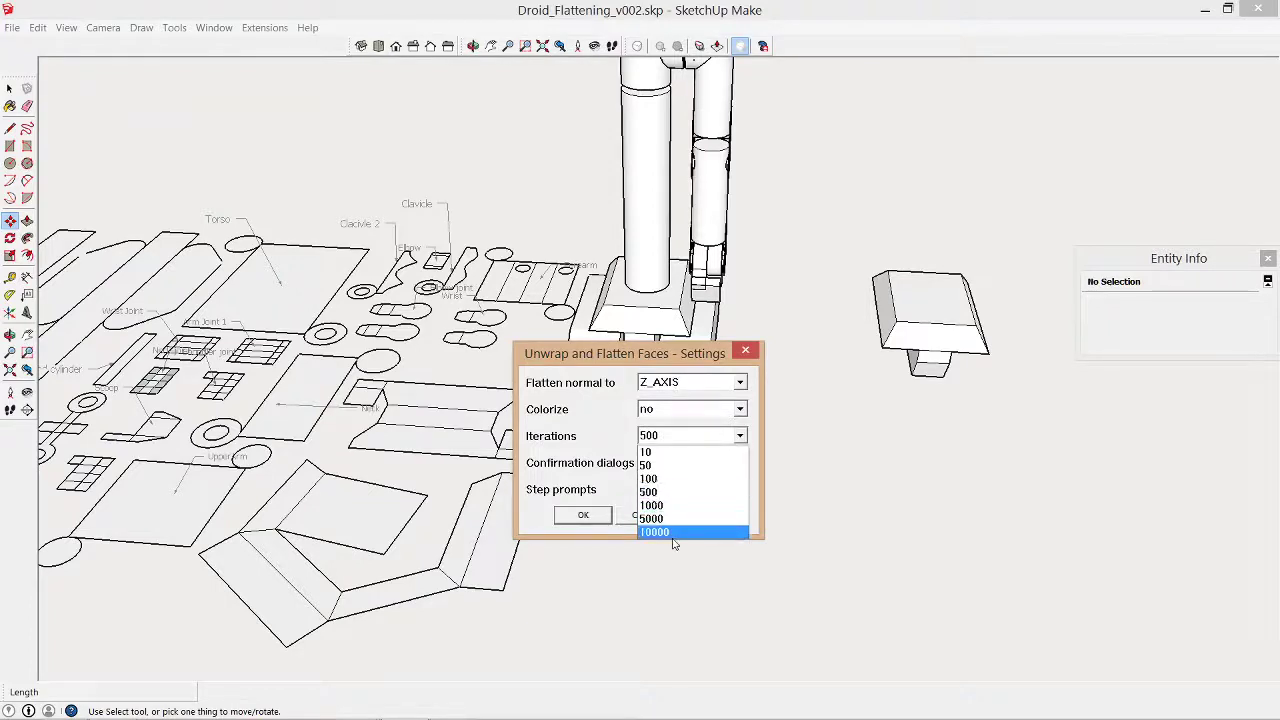
mouse_move(668, 510)
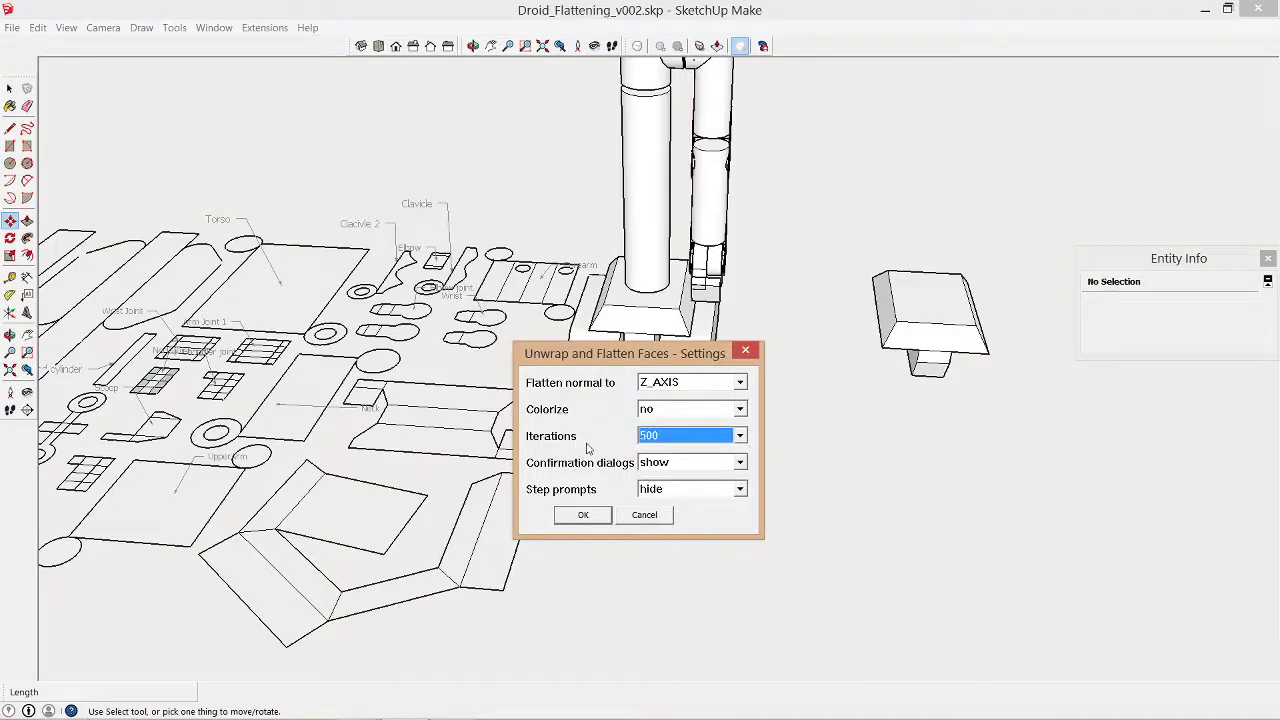
mouse_move(598, 434)
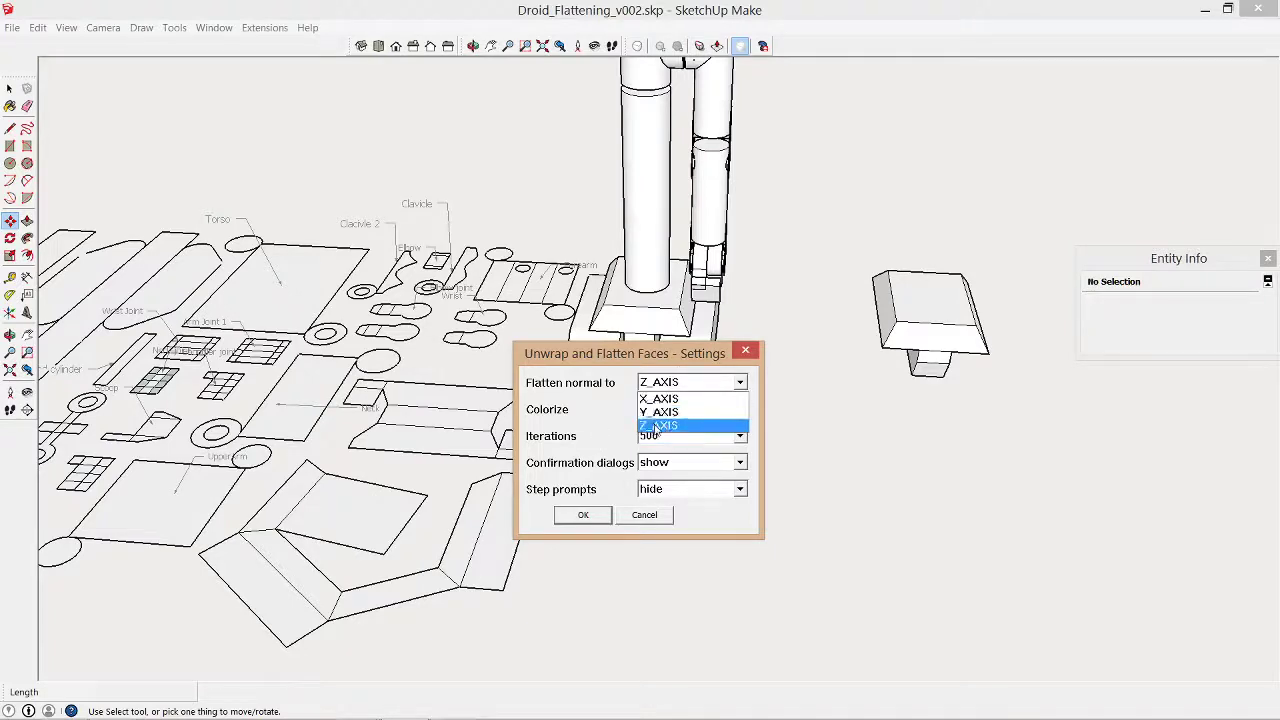
click(684, 418)
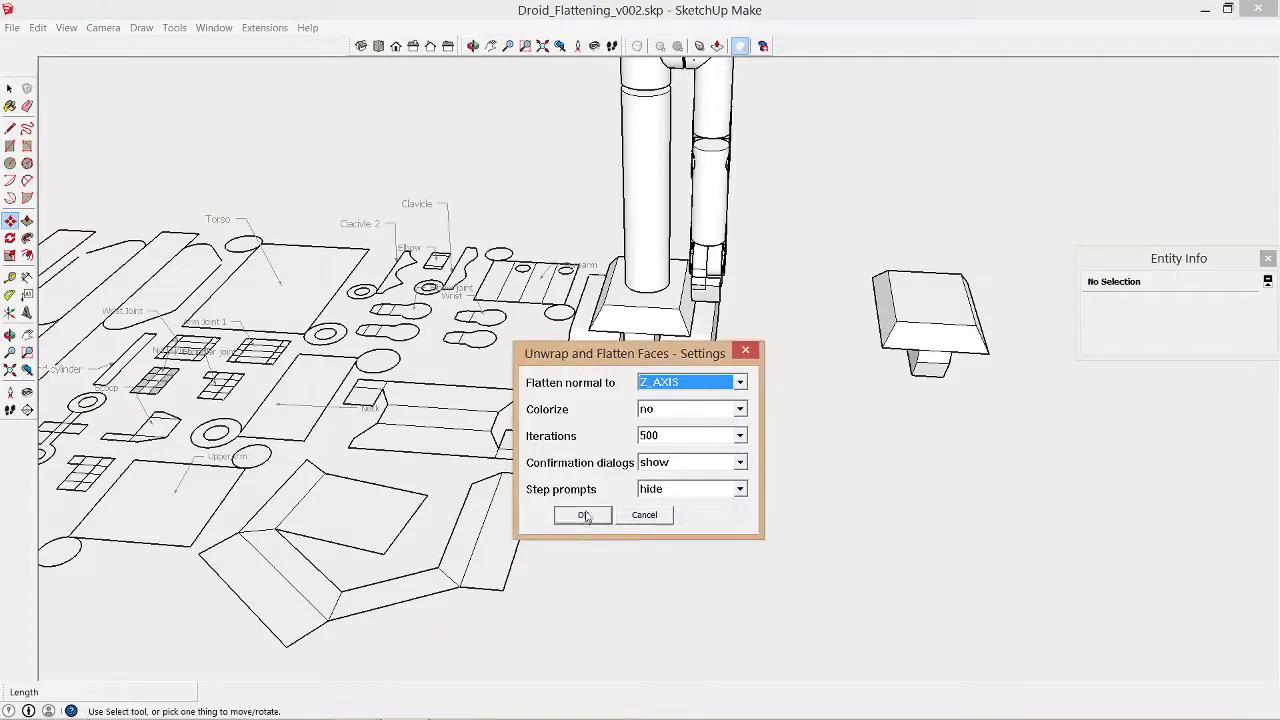
click(582, 516)
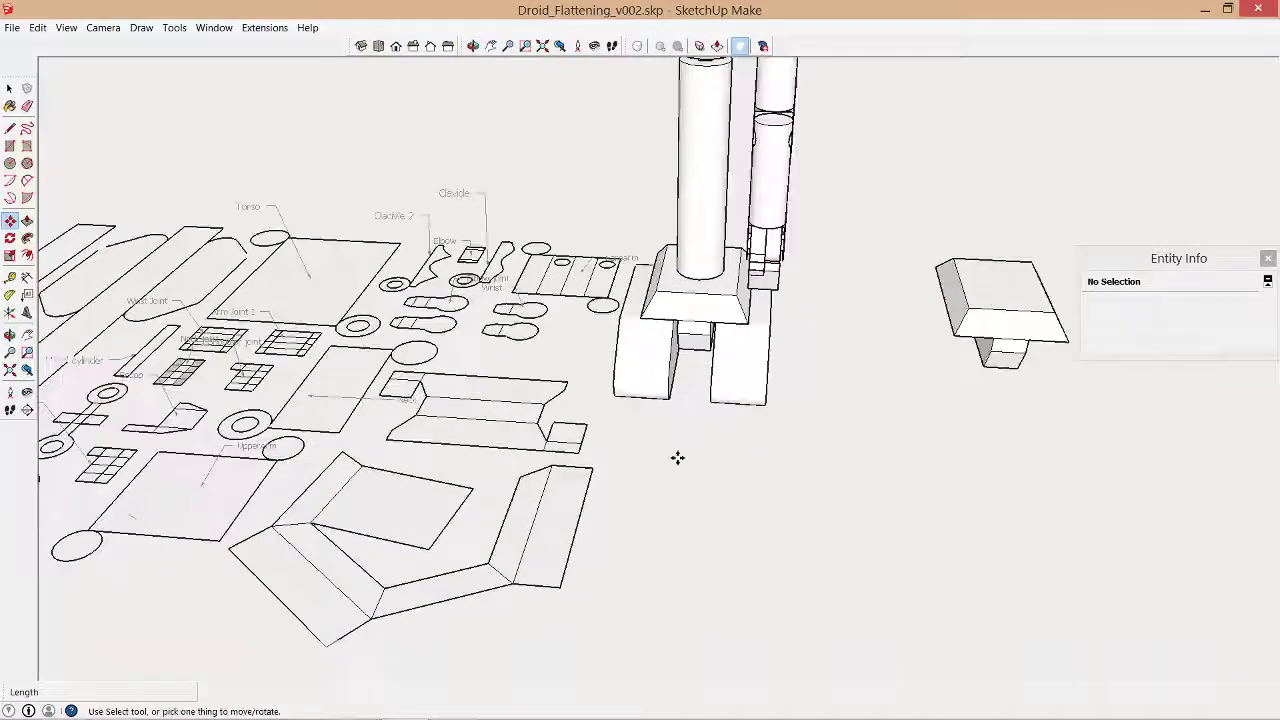
- Select the Clavicle 2 text label to show its properties in Entity Info
drag(678, 458, 788, 460)
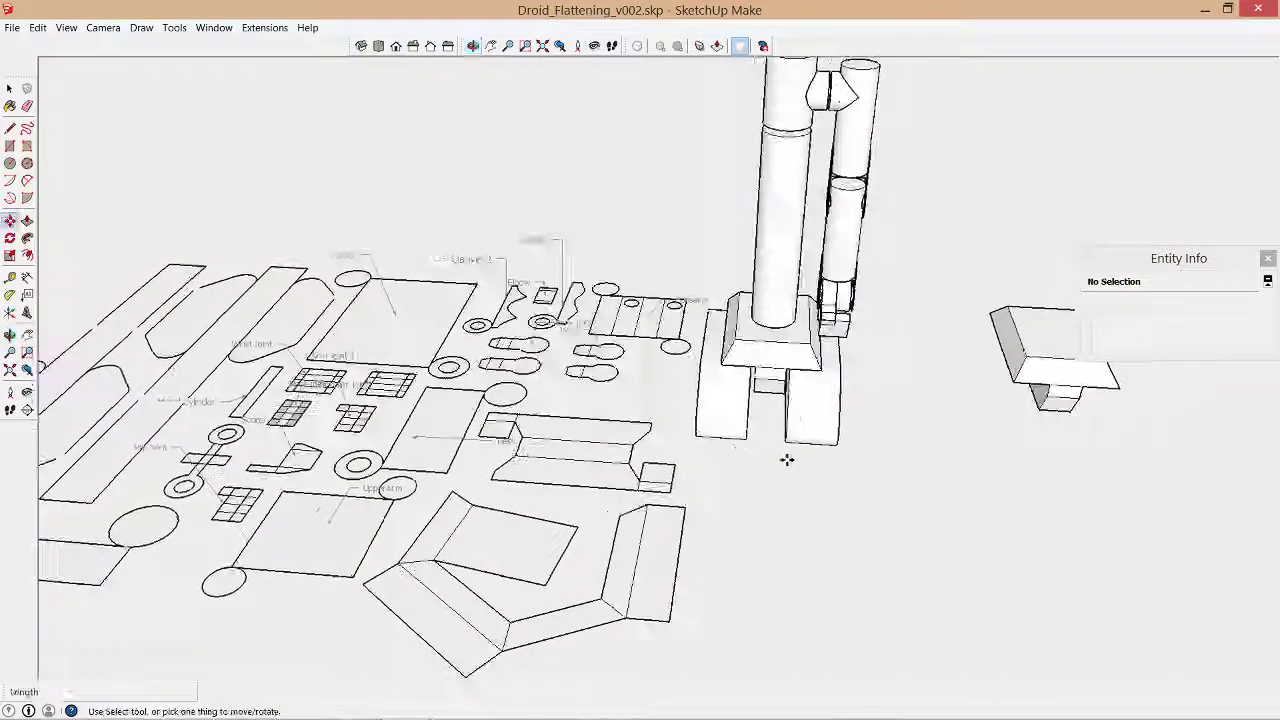
click(172, 28)
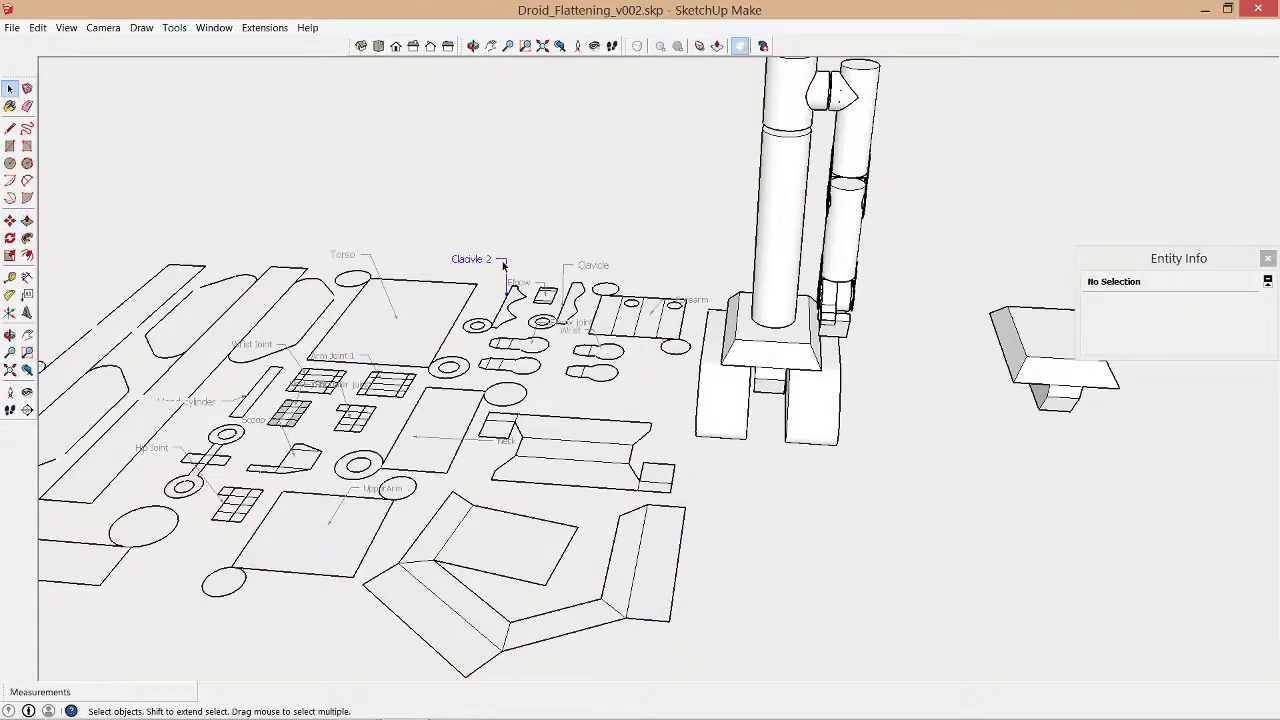
click(468, 258)
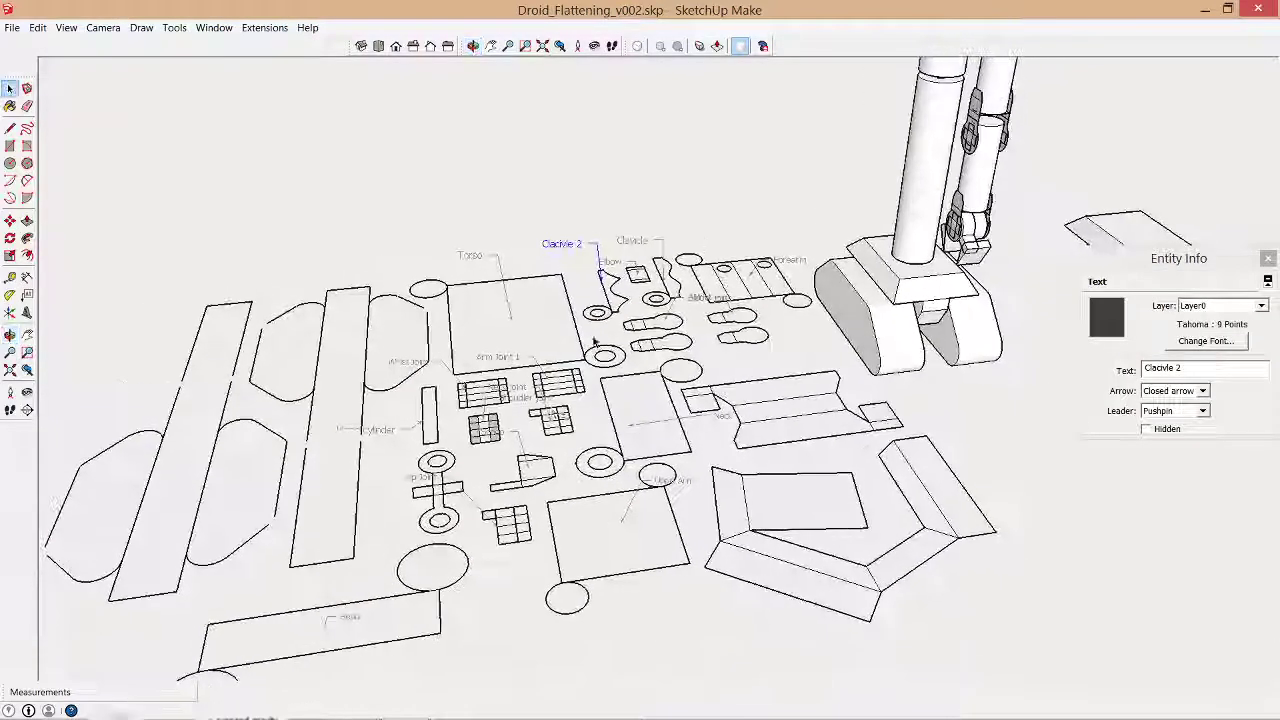